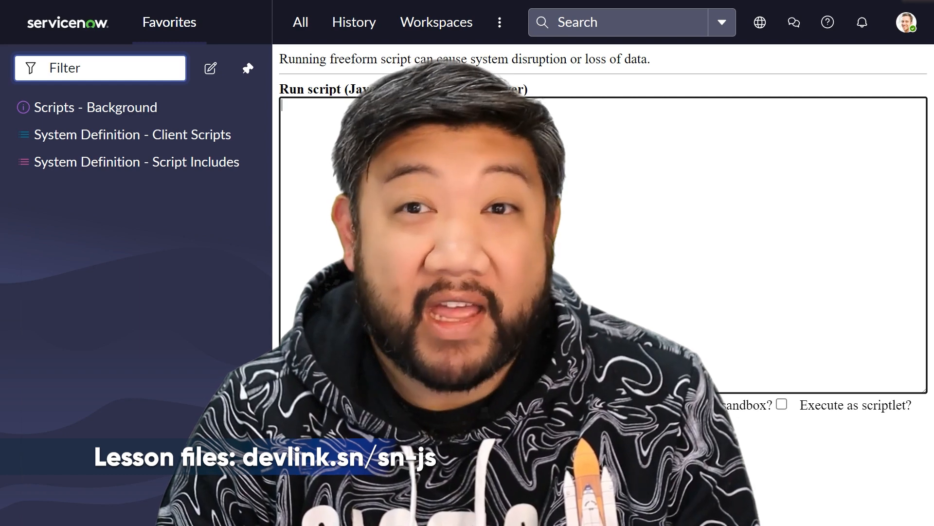
Start the background script by typing 'let' in the Run script box
{"action": "type", "text": "let x = '"}
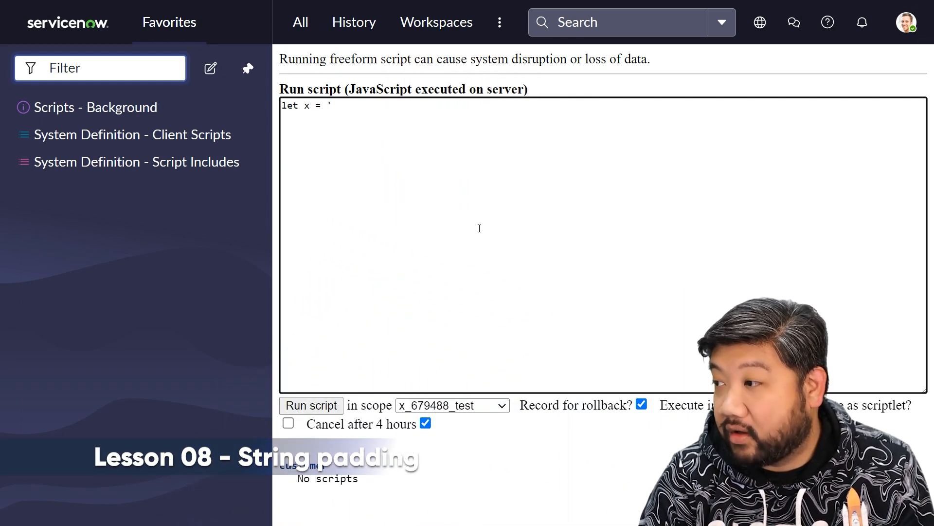
Enter let x = '12345'; let padX = x.padStart(10, '0'); gs.info(padX);
{"action": "type", "text": "12345';"}
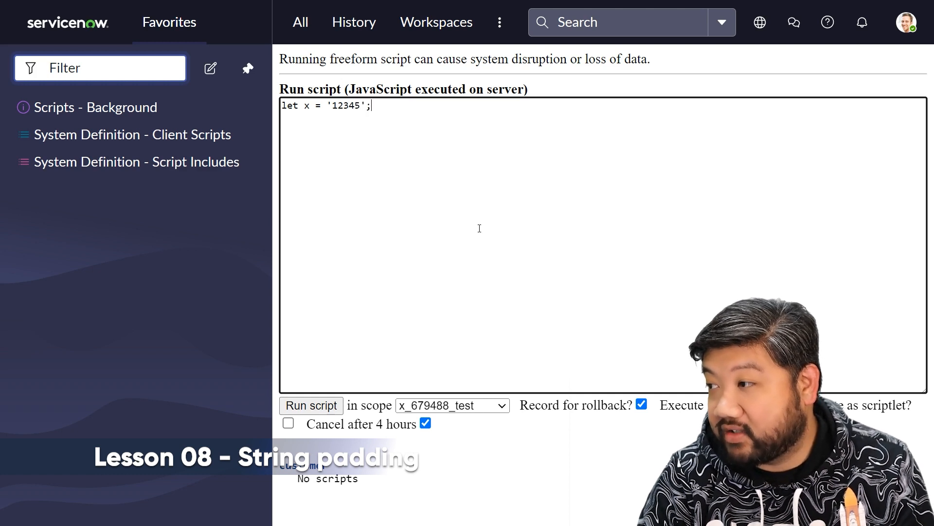
{"action": "type", "text": "let"}
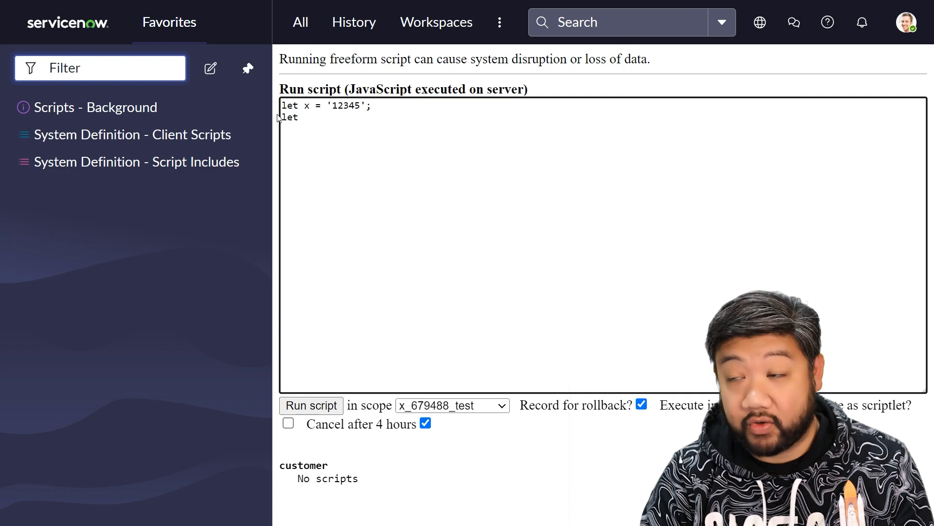
{"action": "type", "text": "padX"}
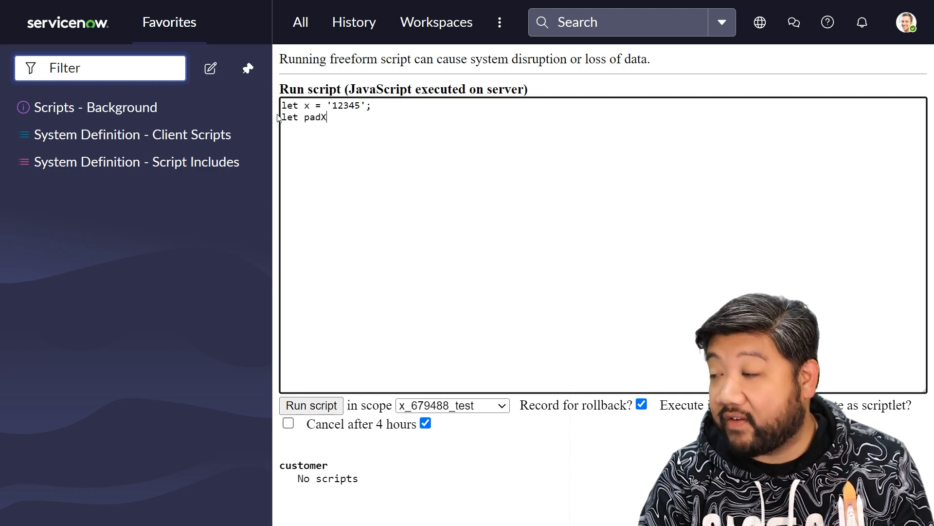
{"action": "type", "text": "="}
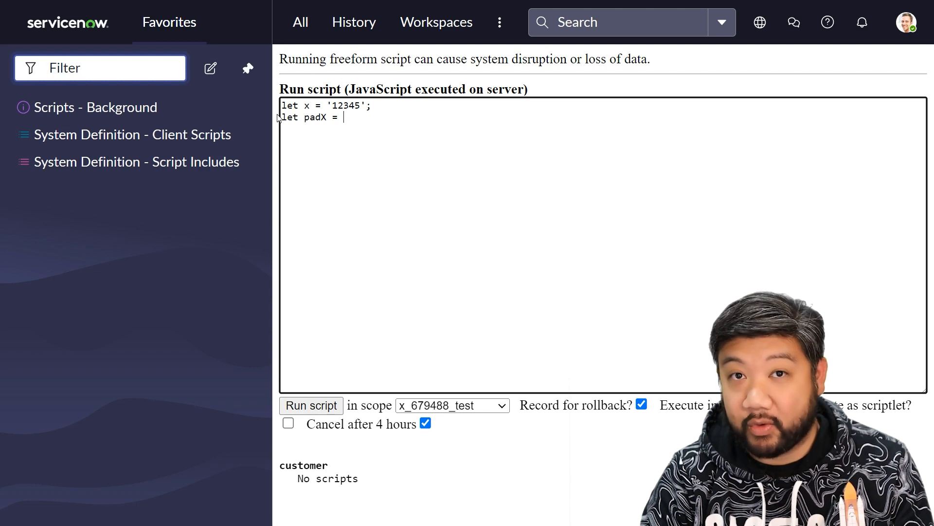
{"action": "type", "text": "x.padSta"}
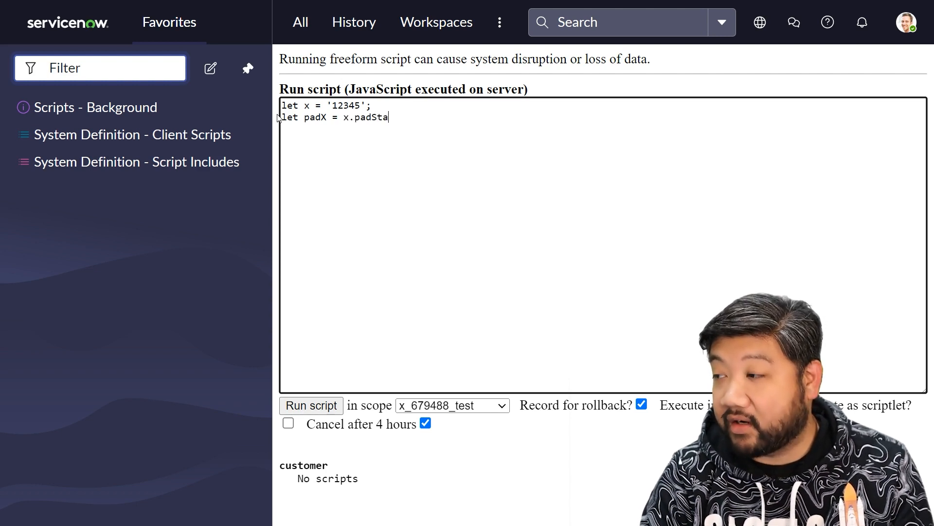
{"action": "type", "text": "rt("}
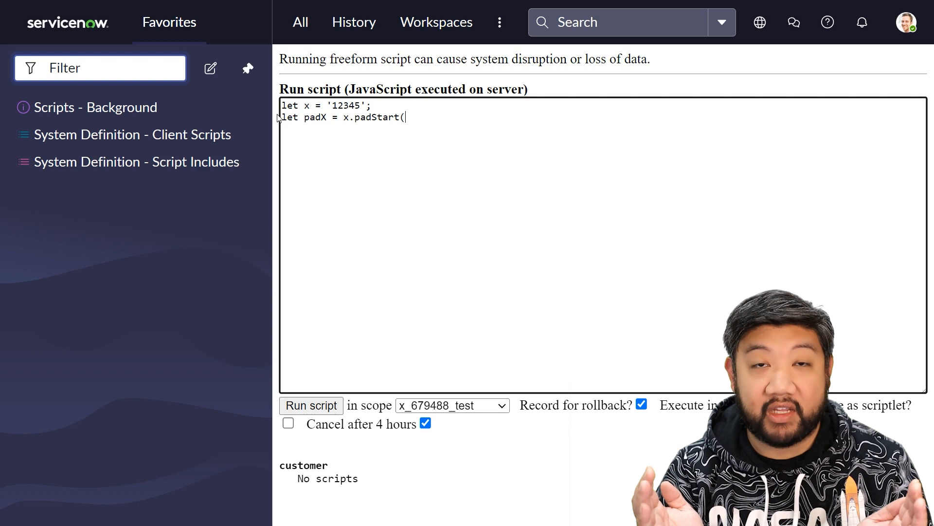
{"action": "type", "text": "10"}
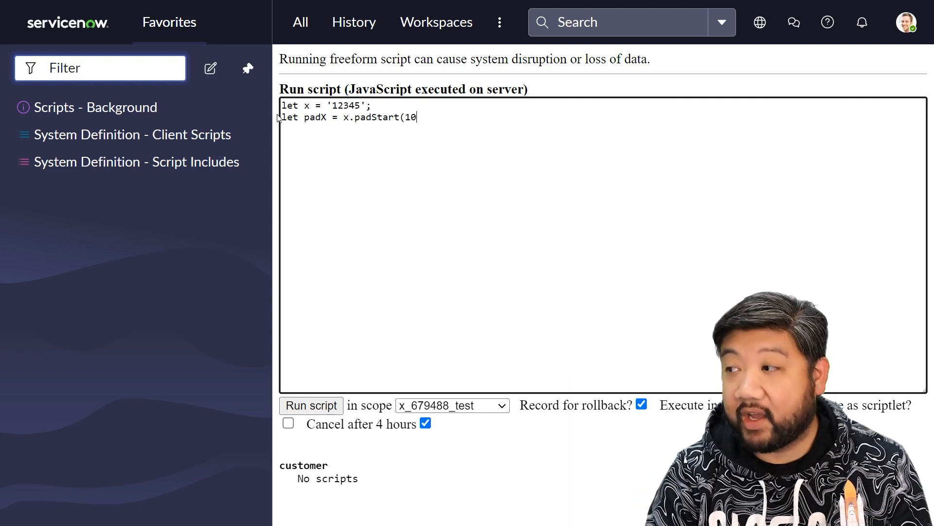
{"action": "type", "text": ","}
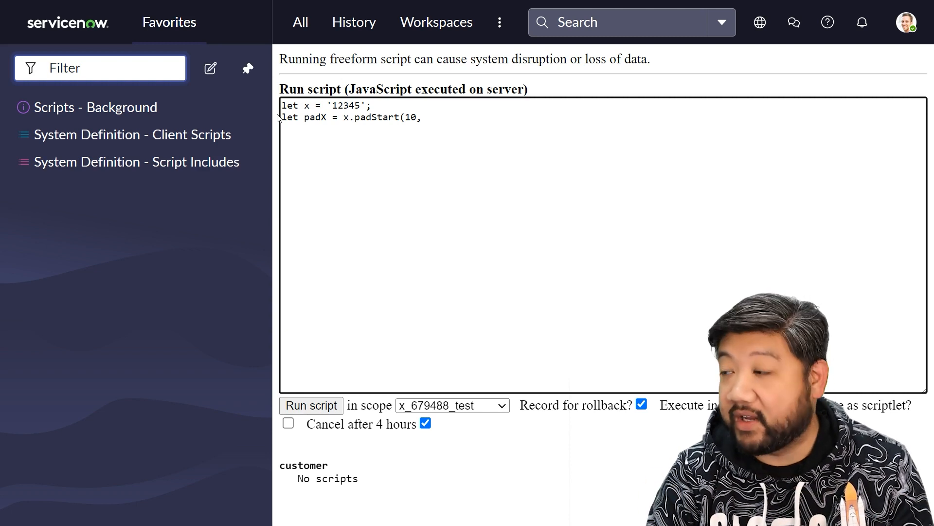
{"action": "type", "text": "'0')"}
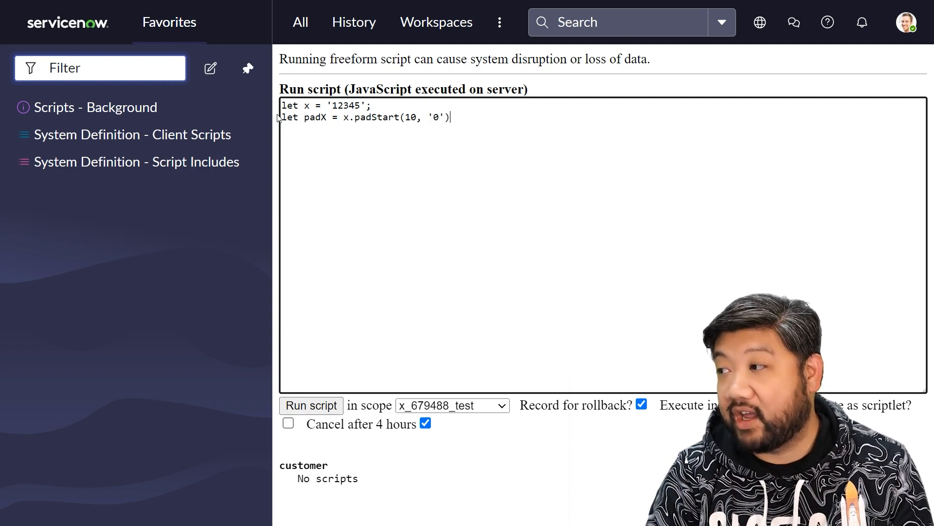
{"action": "type", "text": ";"}
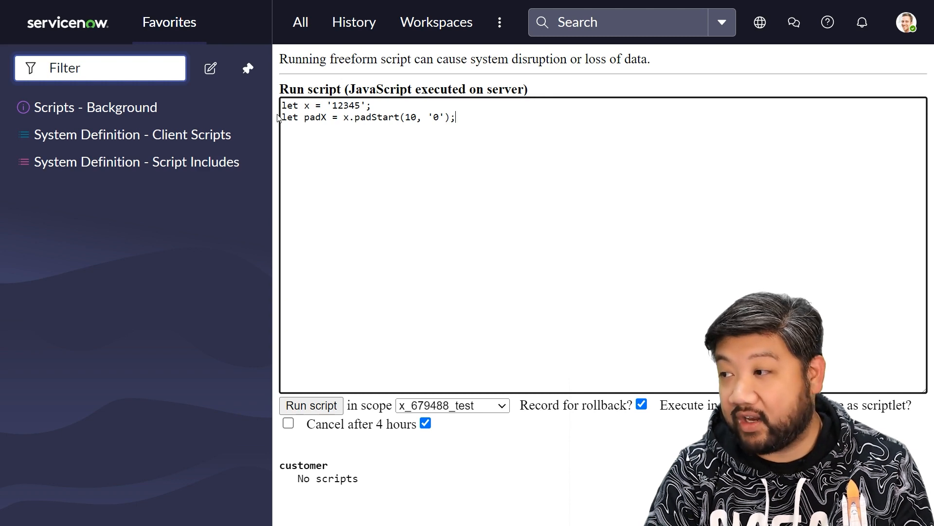
{"action": "type", "text": "gs.info("}
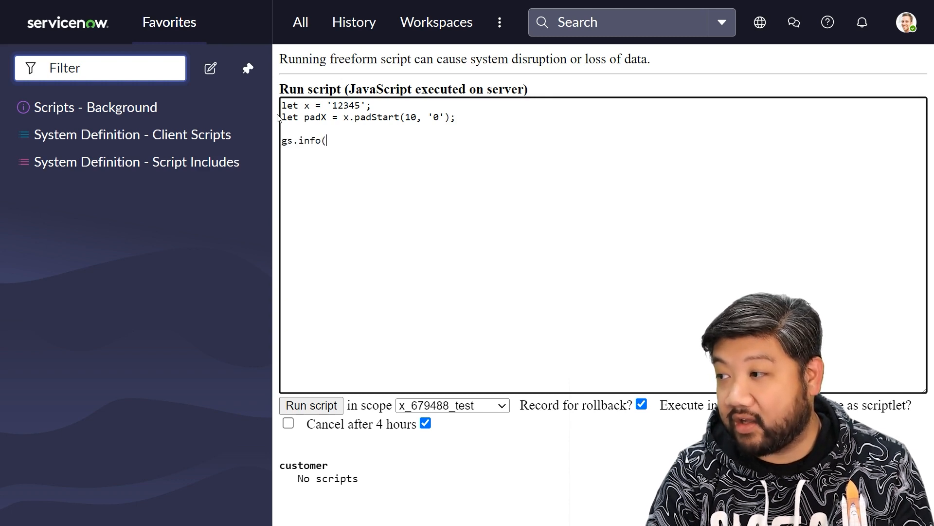
{"action": "type", "text": "padX);"}
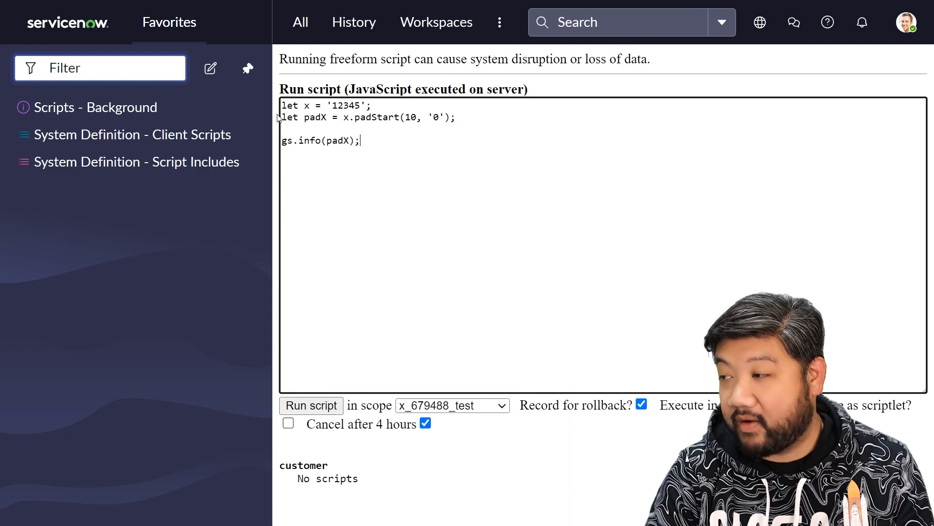
{"action": "left_click", "coordinate": [310, 405]}
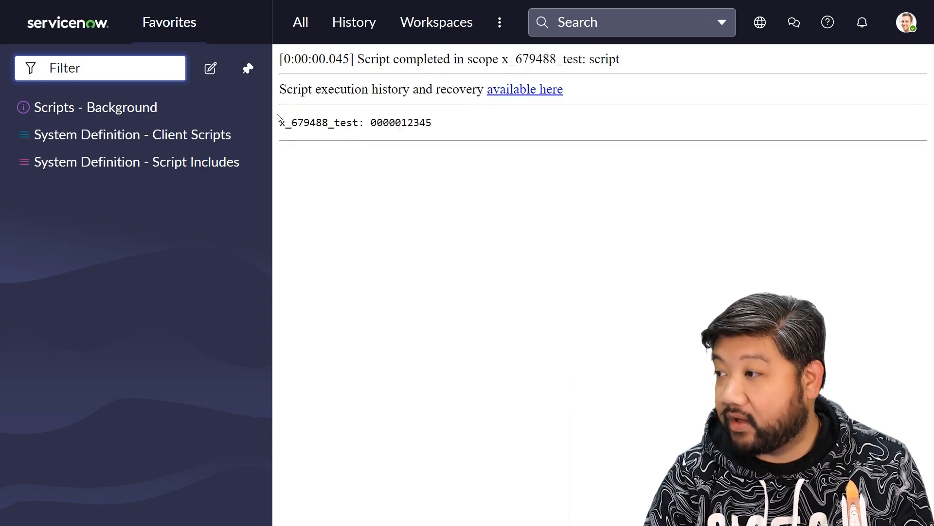
{"action": "double_click", "coordinate": [400, 122]}
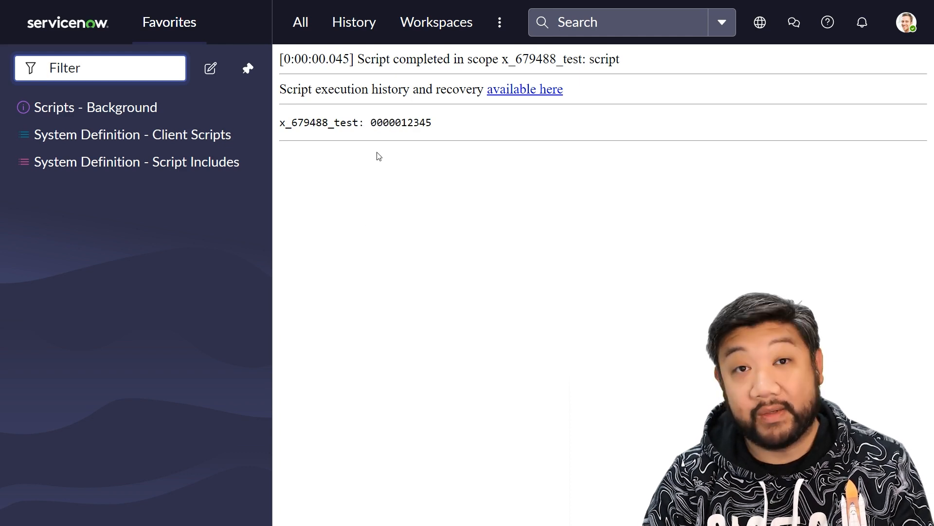
{"action": "mouse_move", "coordinate": [393, 201]}
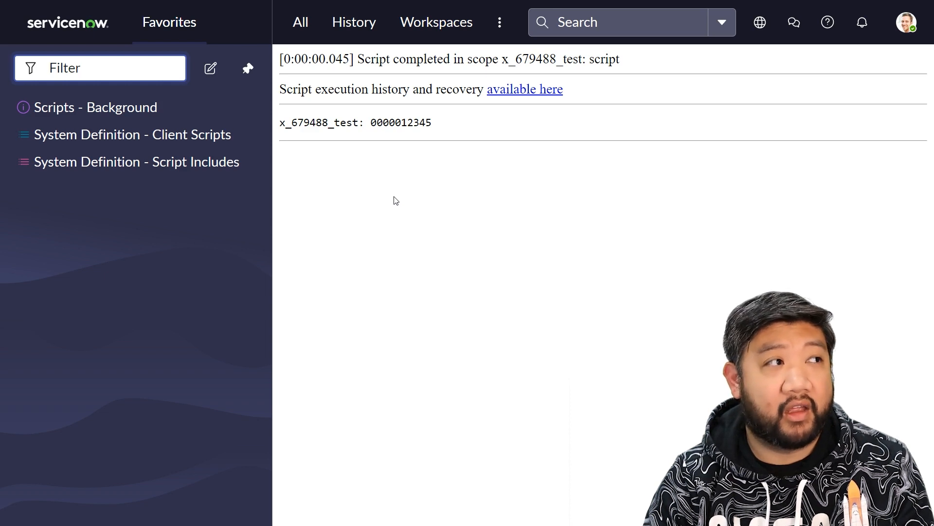
{"action": "mouse_move", "coordinate": [398, 203]}
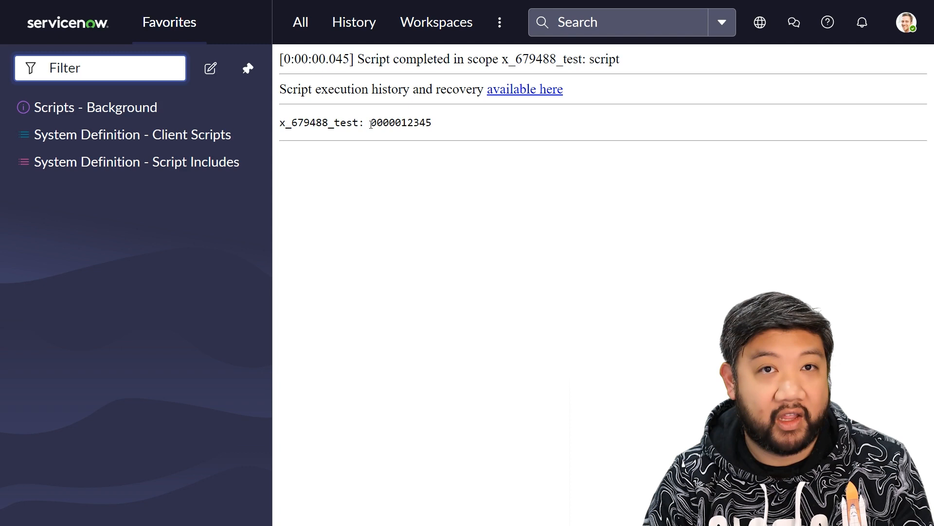
{"action": "mouse_move", "coordinate": [459, 196]}
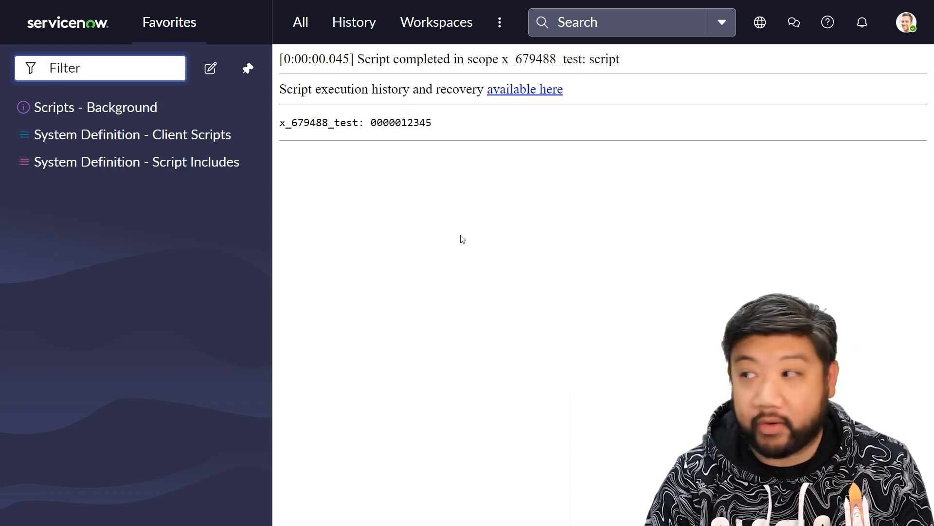
{"action": "double_click", "coordinate": [378, 117]}
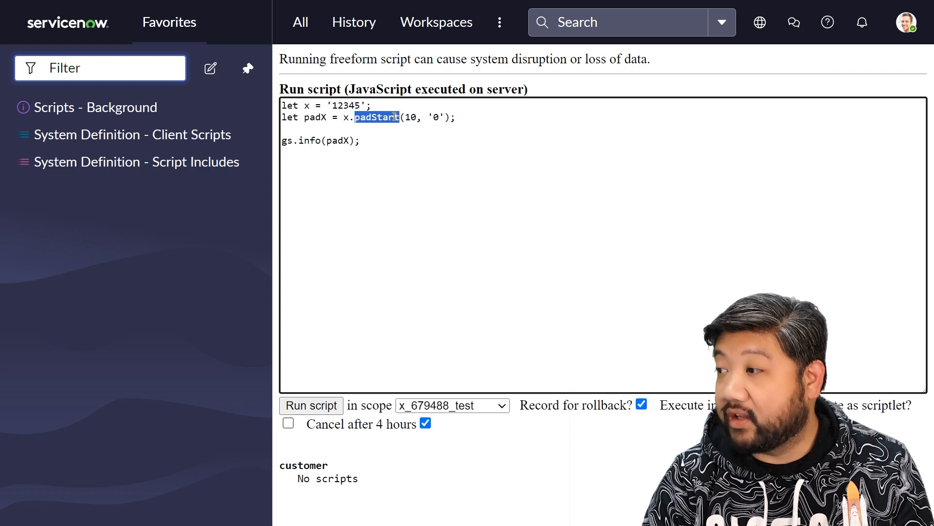
{"action": "type", "text": "padE"}
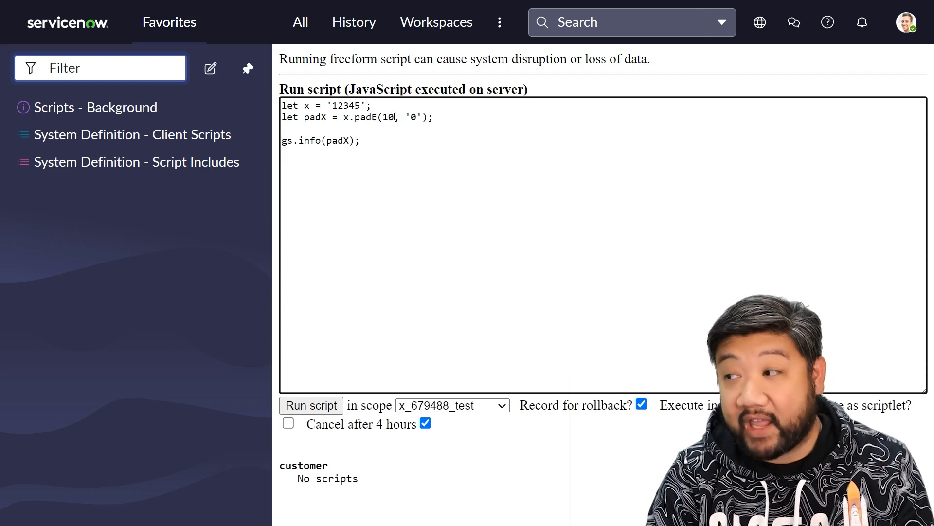
{"action": "left_click", "coordinate": [310, 405]}
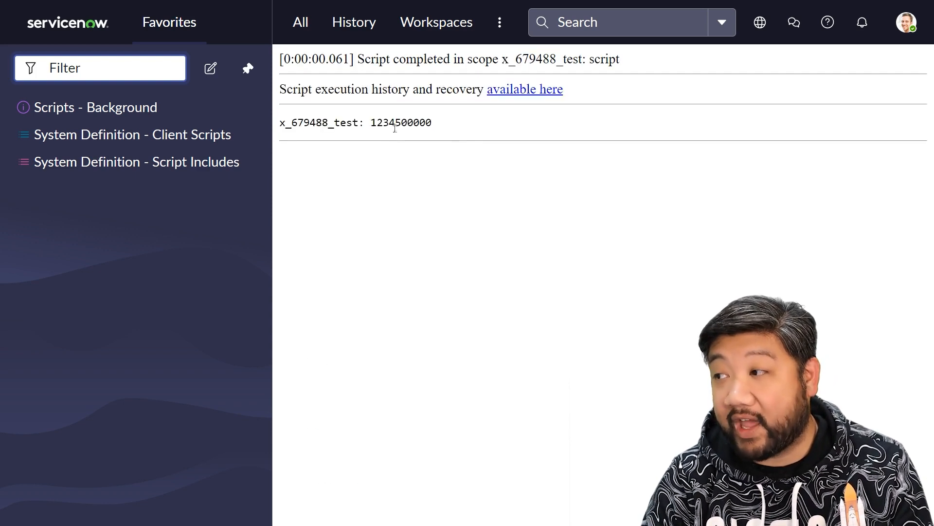
{"action": "mouse_move", "coordinate": [430, 284]}
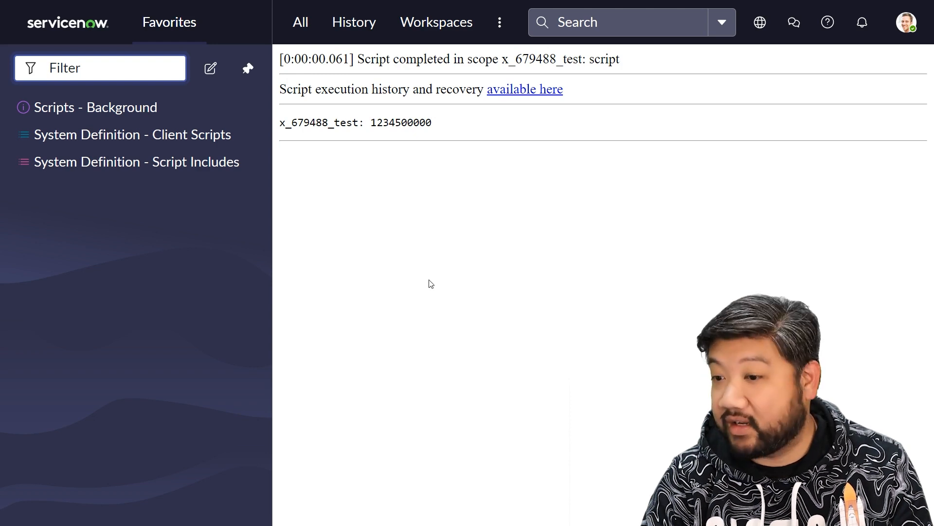